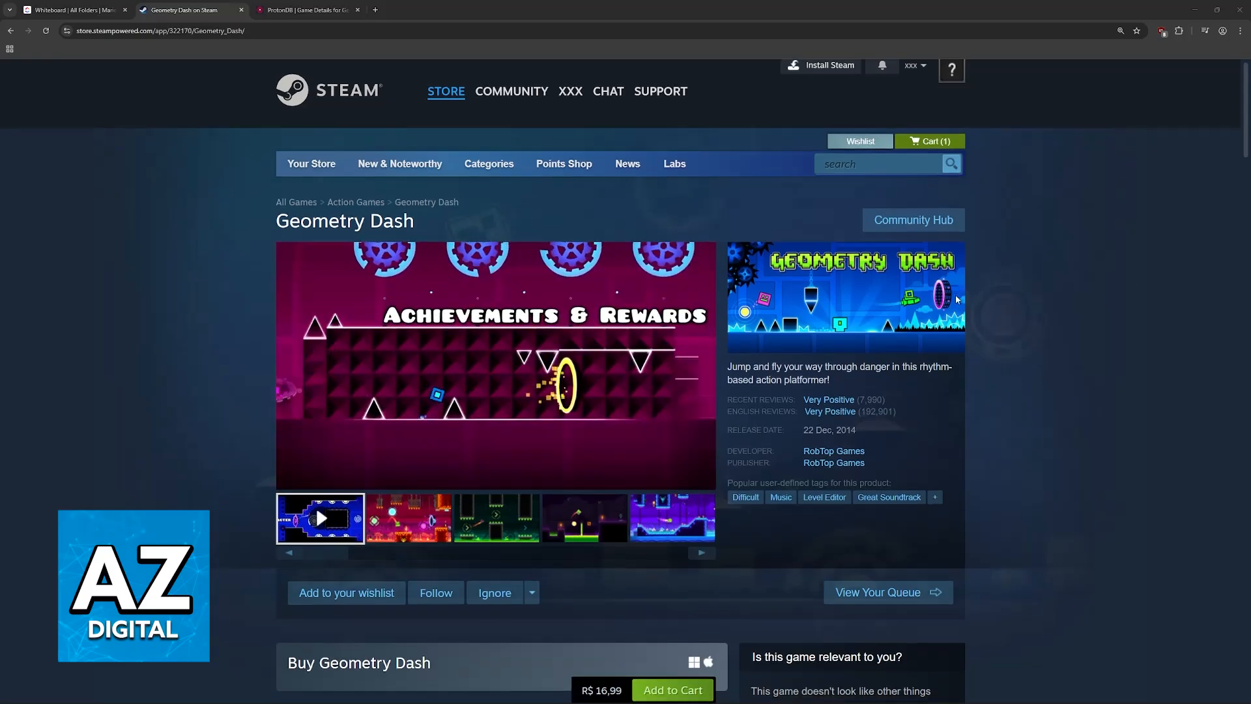
Open ProtonDB's Geometry Dash page and read through its Platinum rating and 454 user reports
scroll(down, 3)
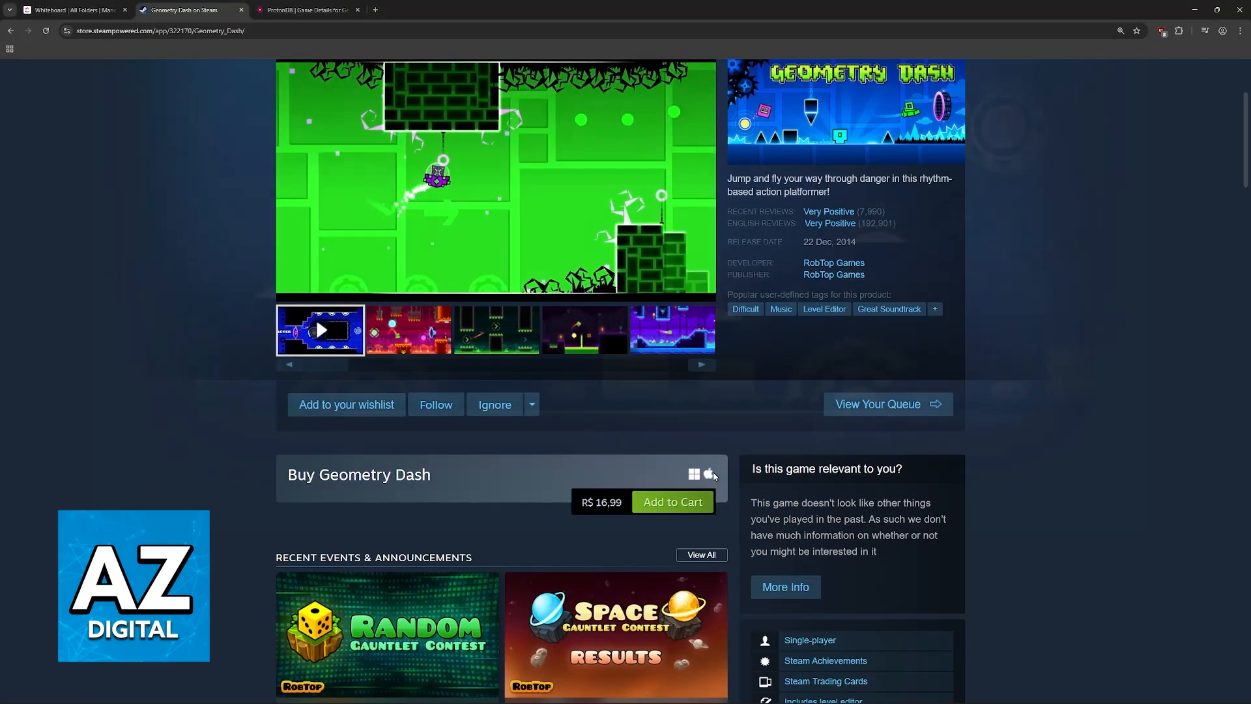
scroll(up, 3)
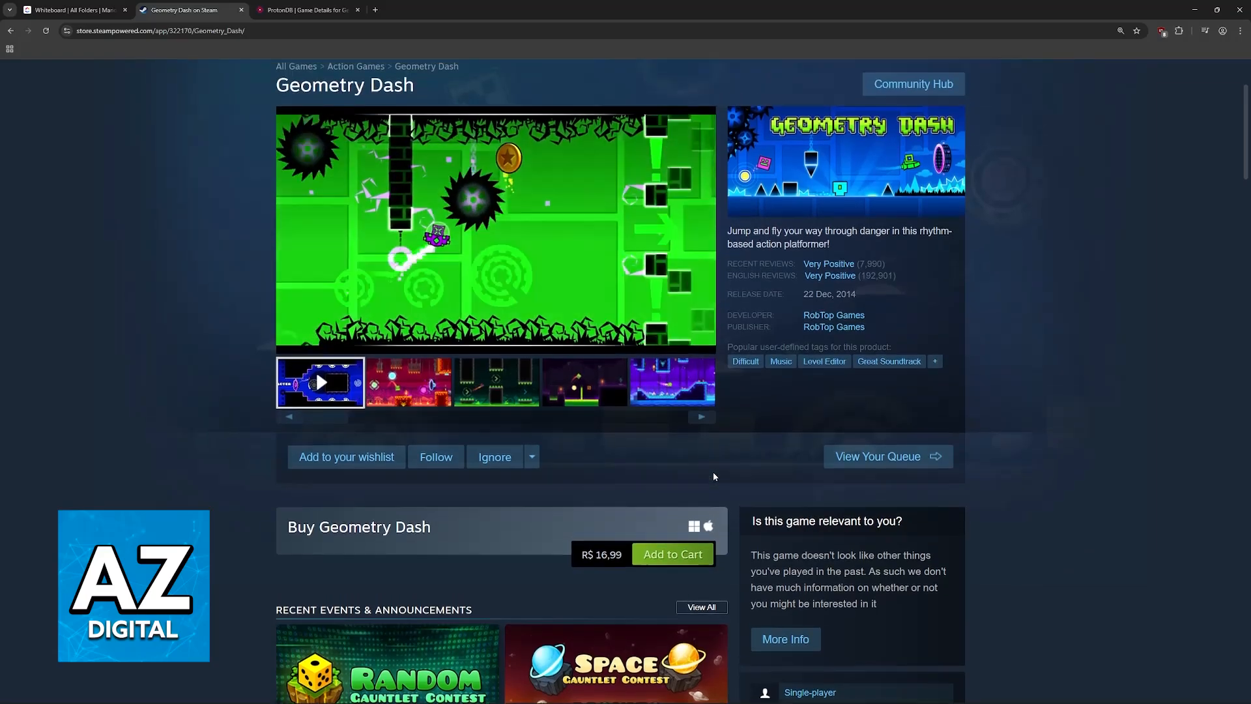
scroll(up, 3)
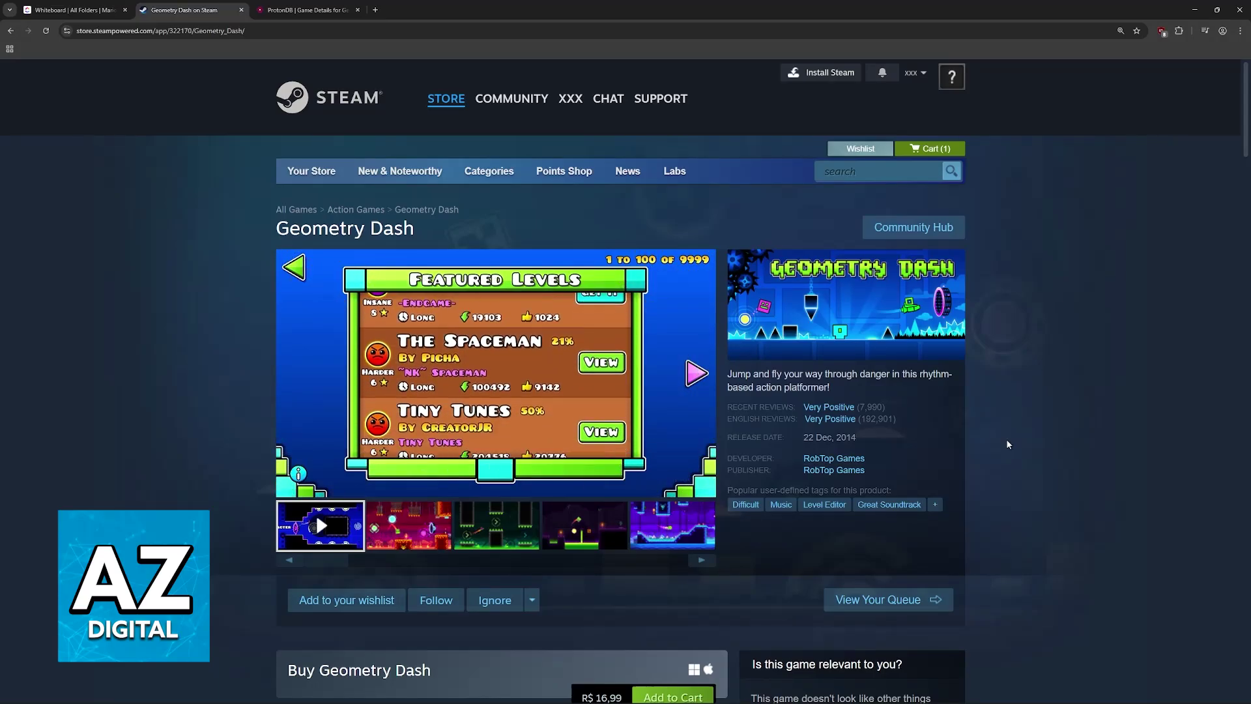
click(693, 373)
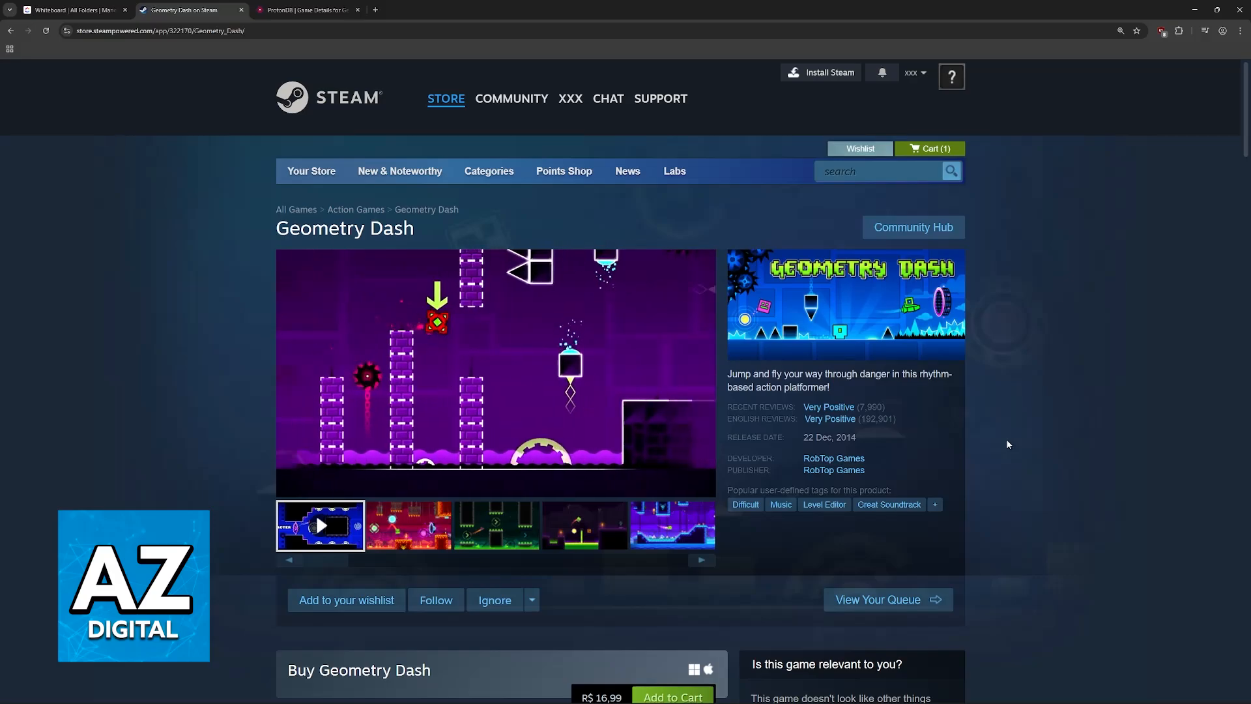
click(307, 10)
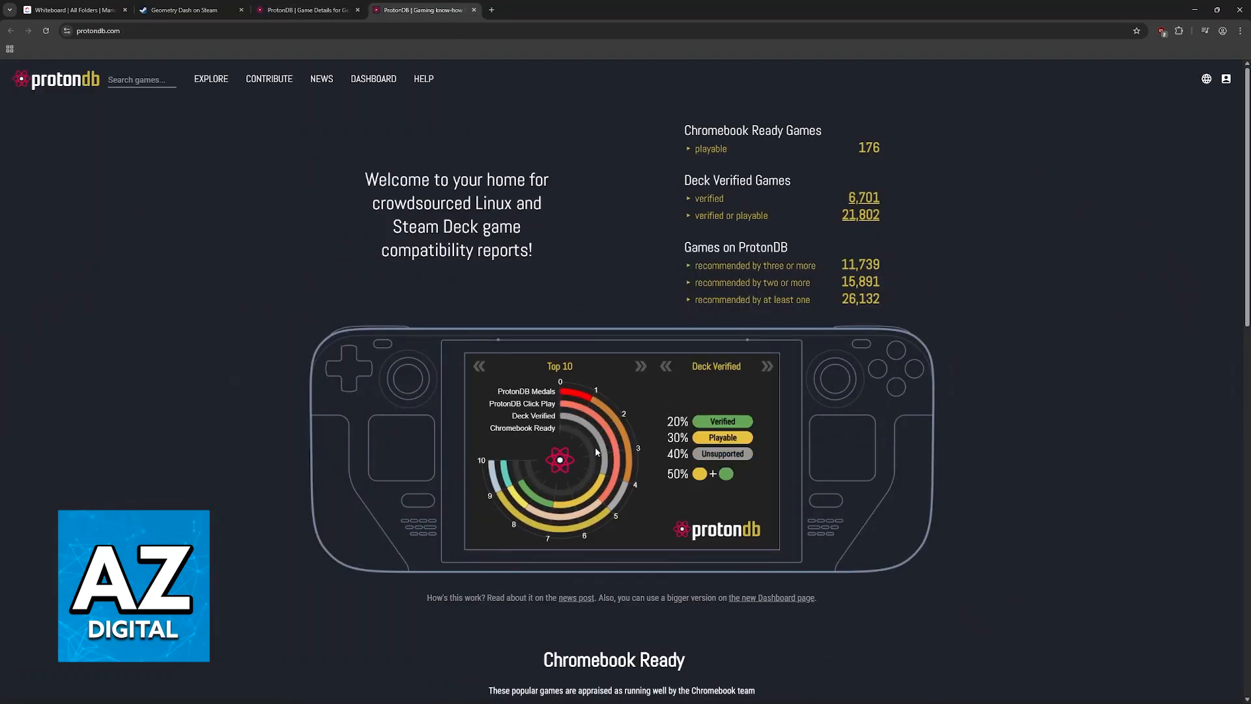
click(307, 10)
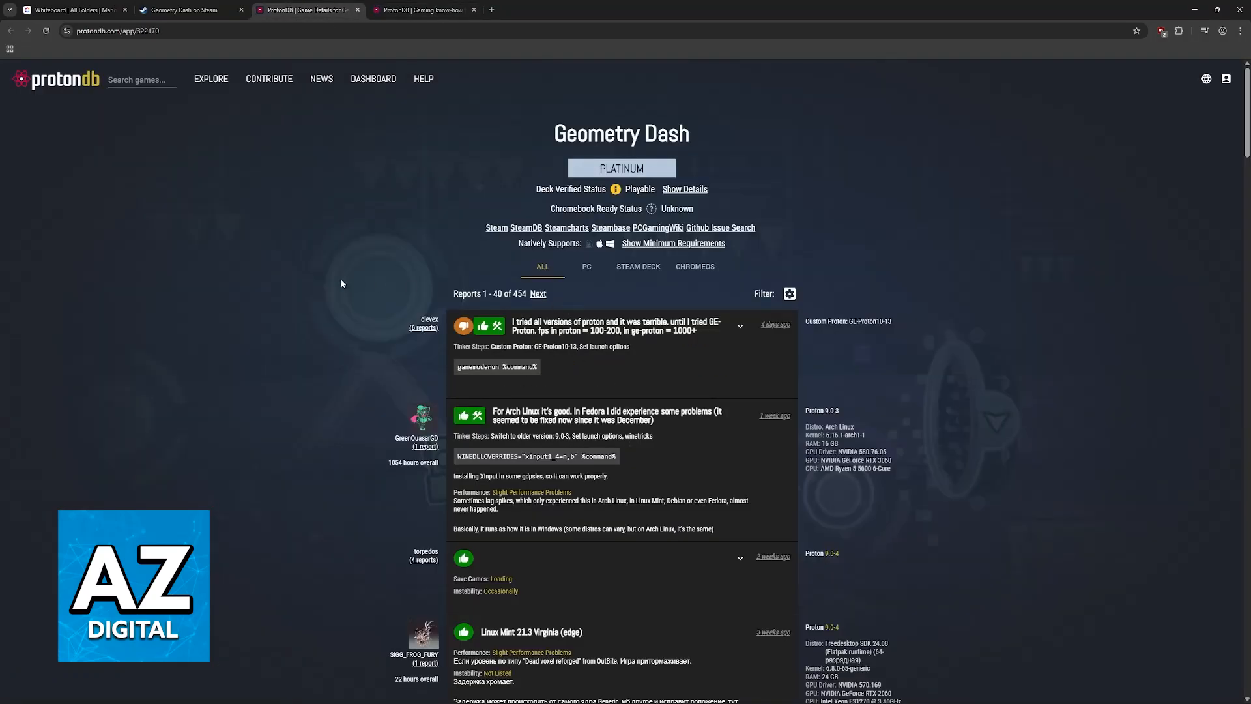
mouse_move(621, 168)
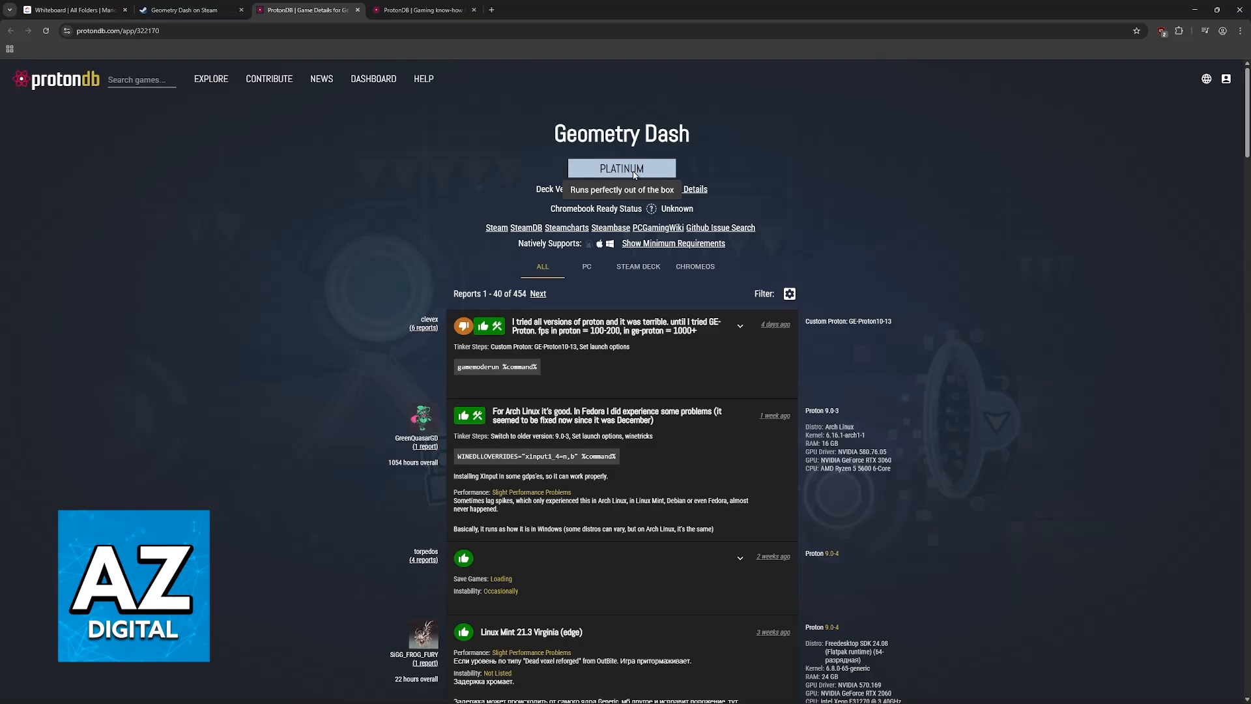
scroll(down, 3)
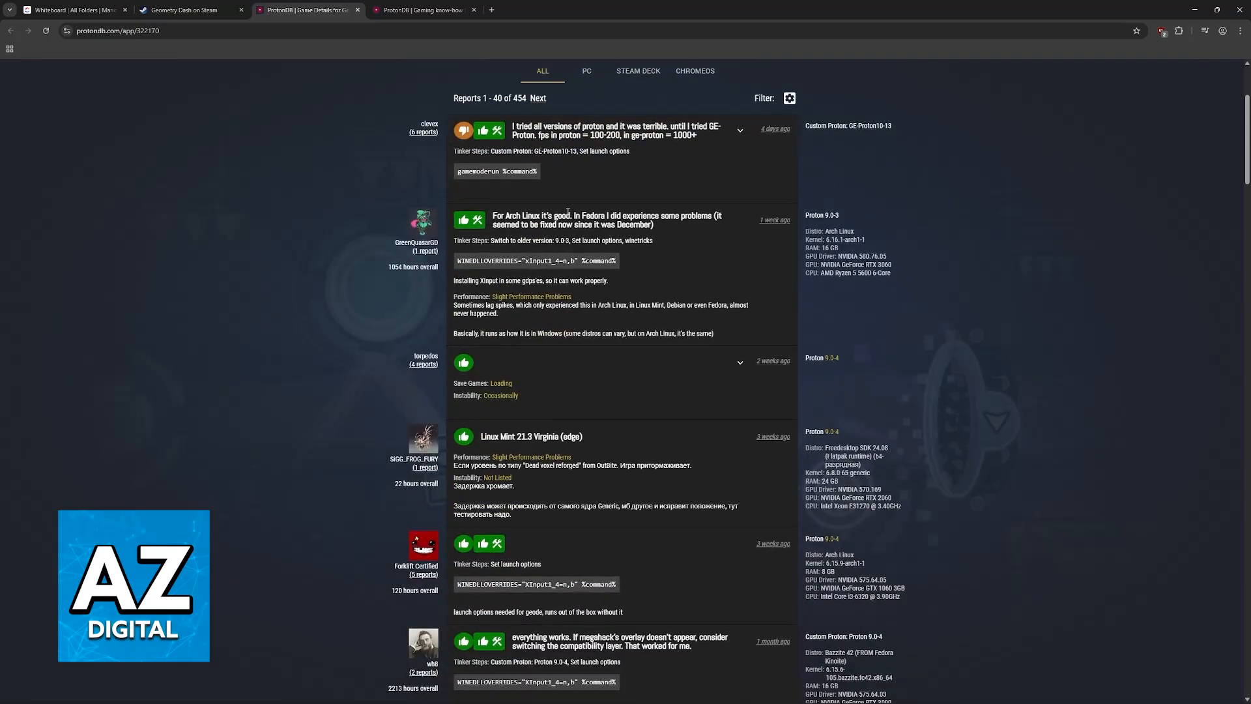
mouse_move(618, 277)
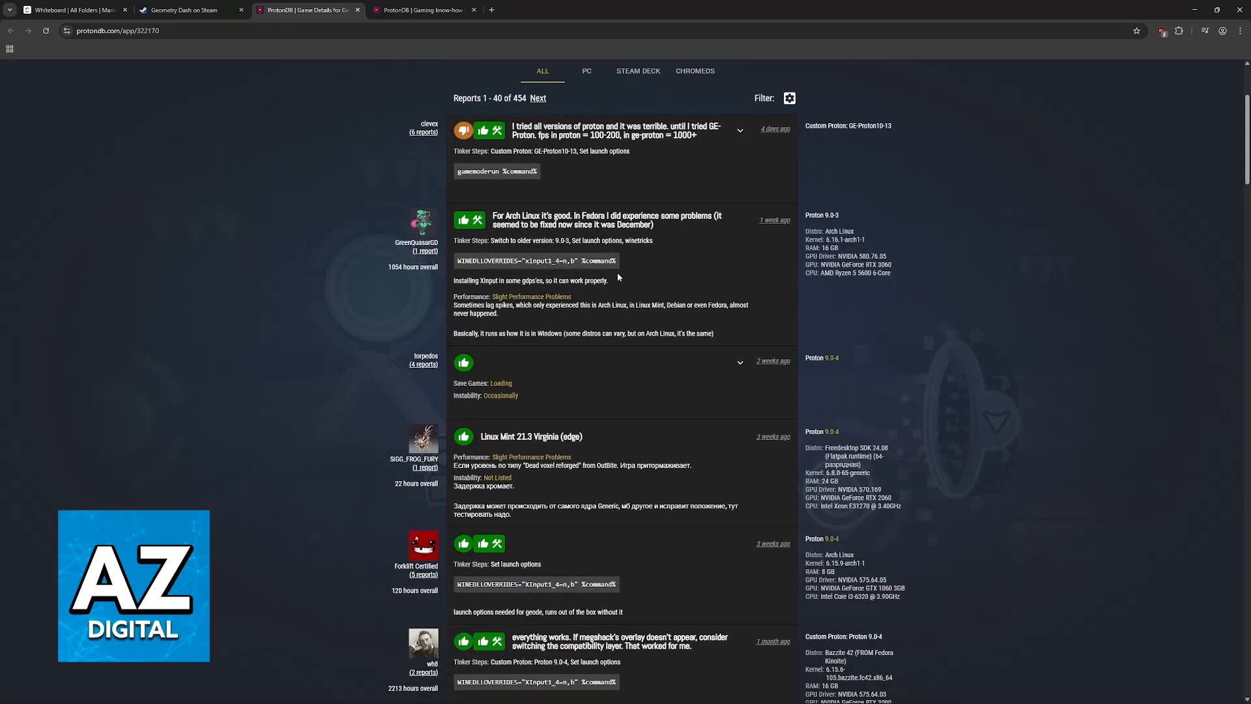
scroll(down, 3)
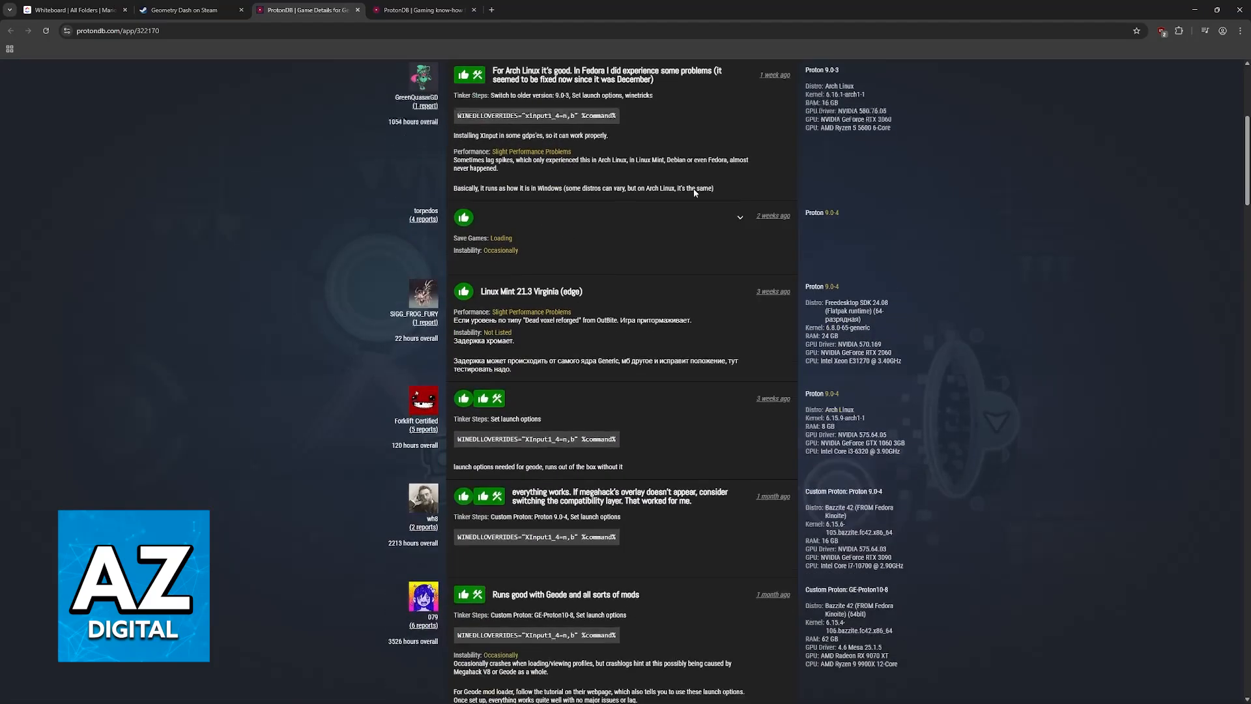
scroll(down, 3)
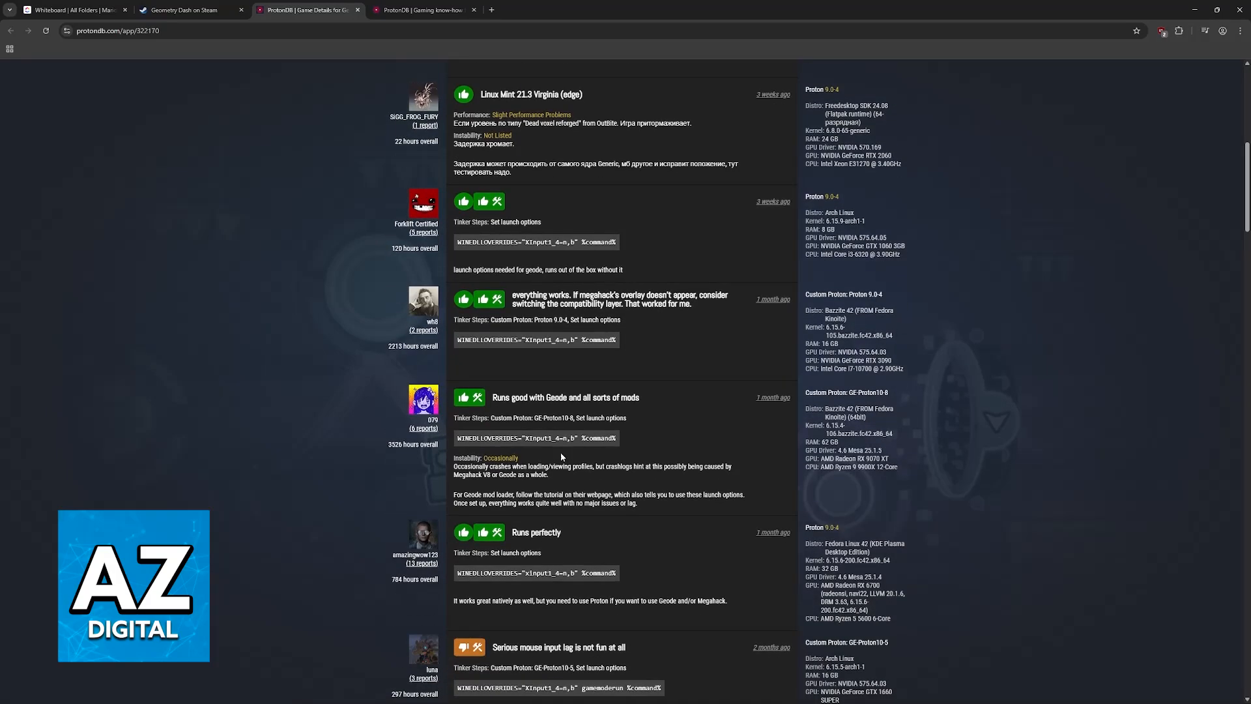
scroll(down, 3)
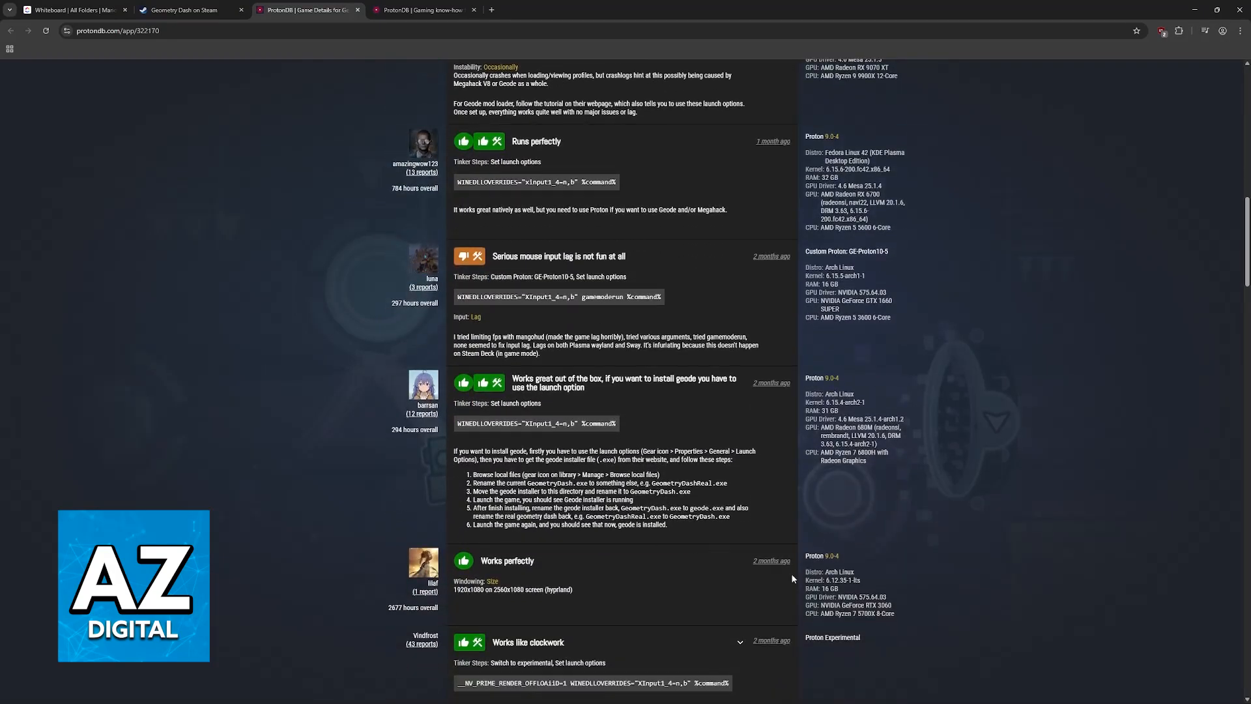
scroll(up, 3)
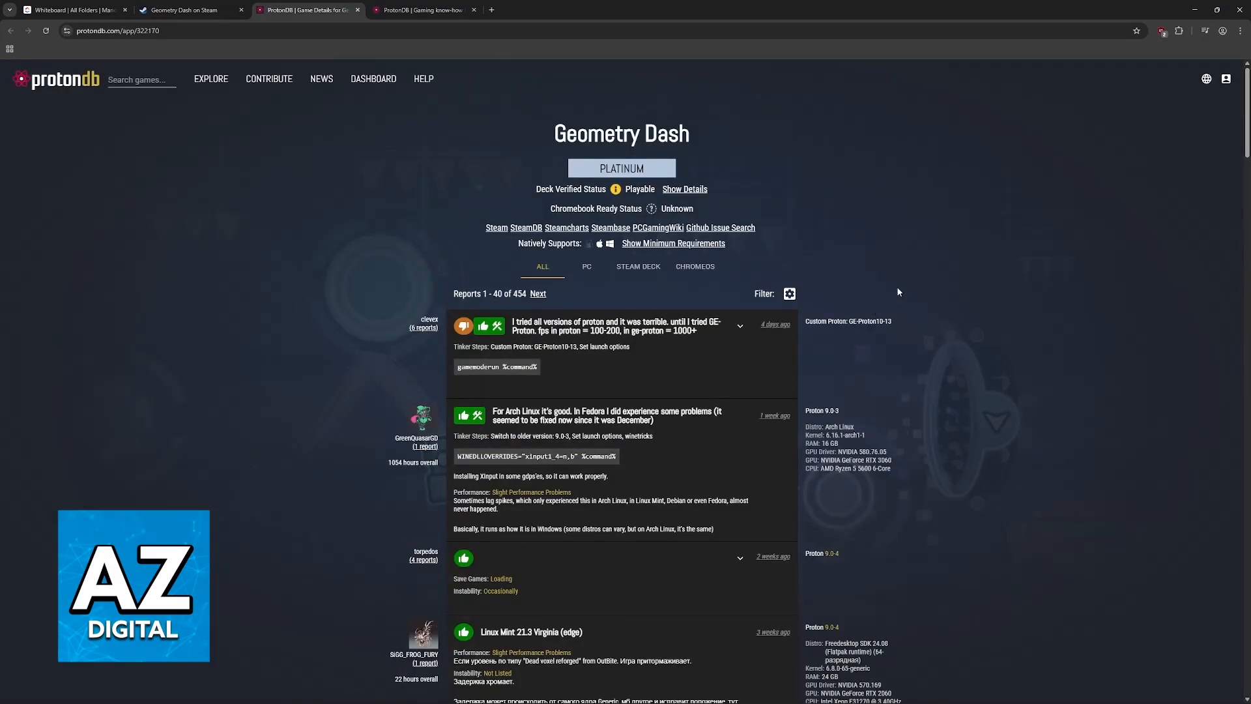
Return briefly to the Geometry Dash Steam store page, then switch to the whiteboard
click(184, 10)
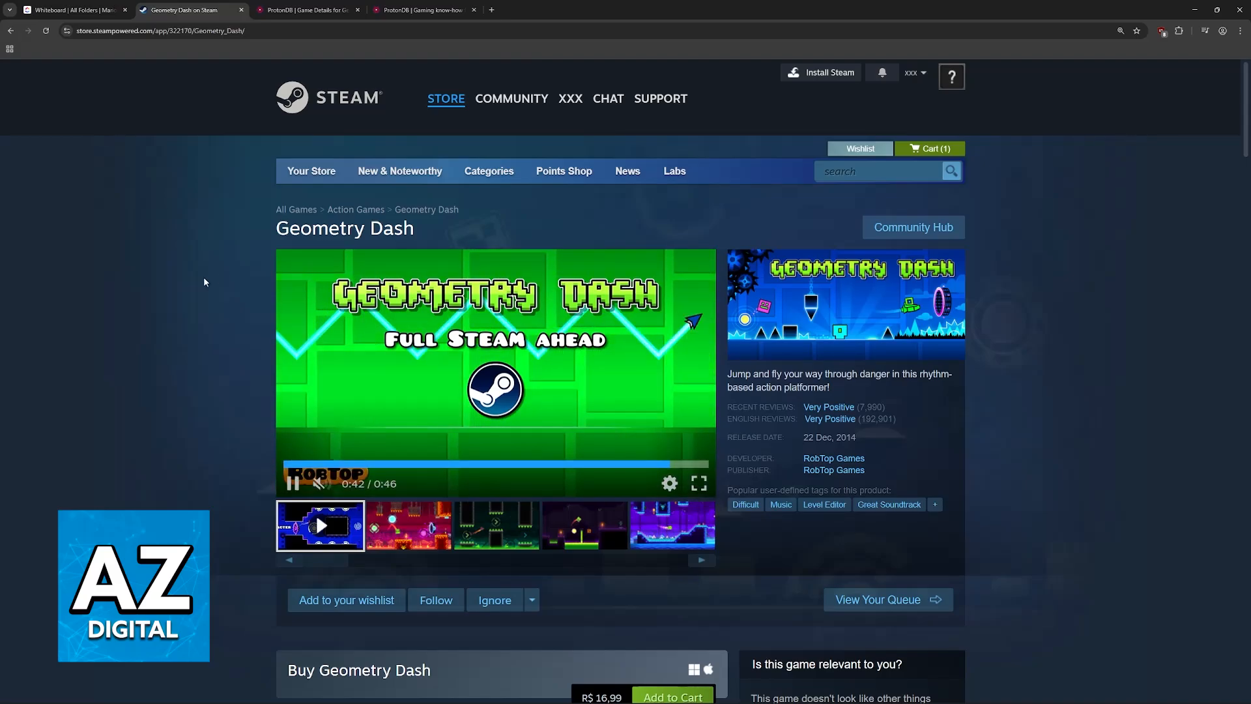
click(72, 10)
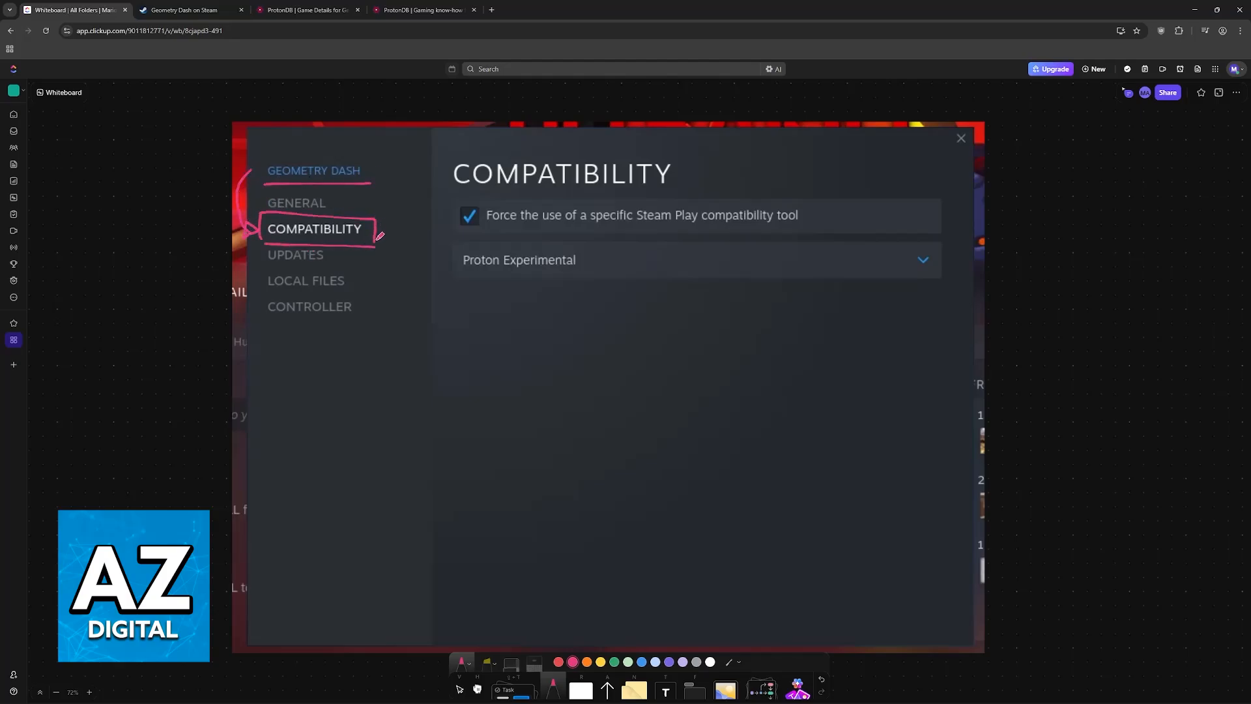
Mark the forced compatibility option and box Proton Experimental in pink, then return to the store
drag(382, 235, 453, 222)
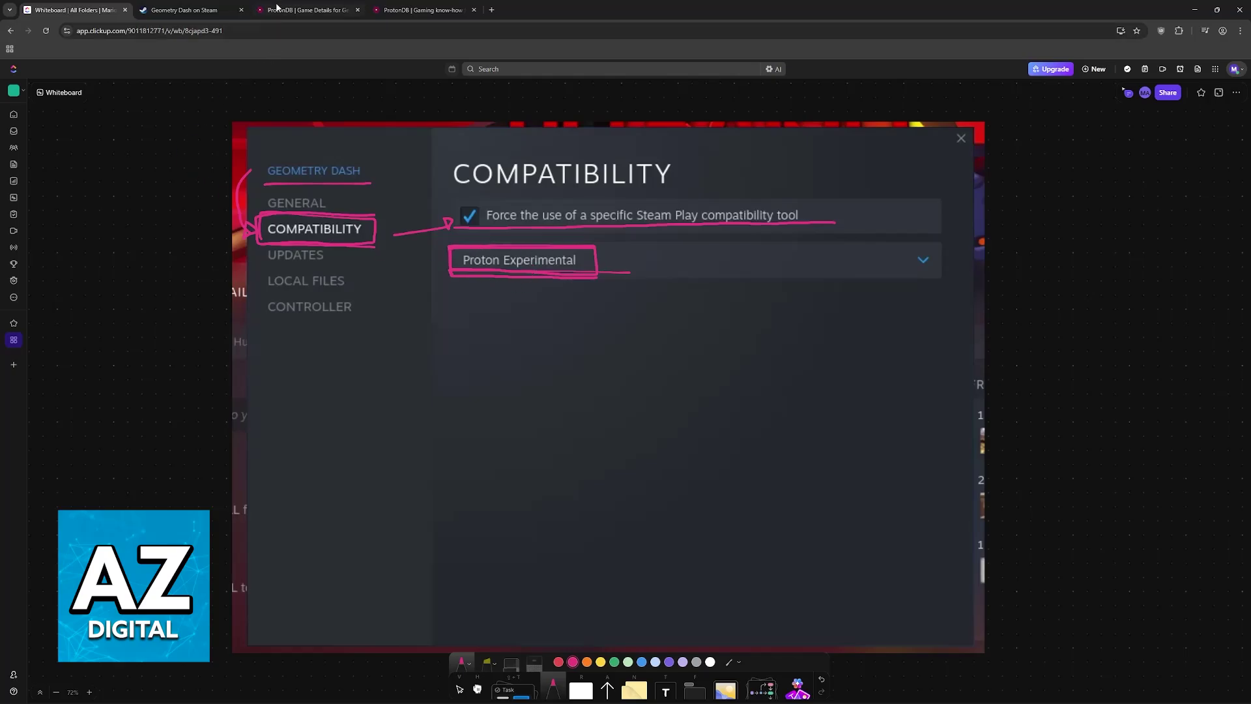
click(306, 9)
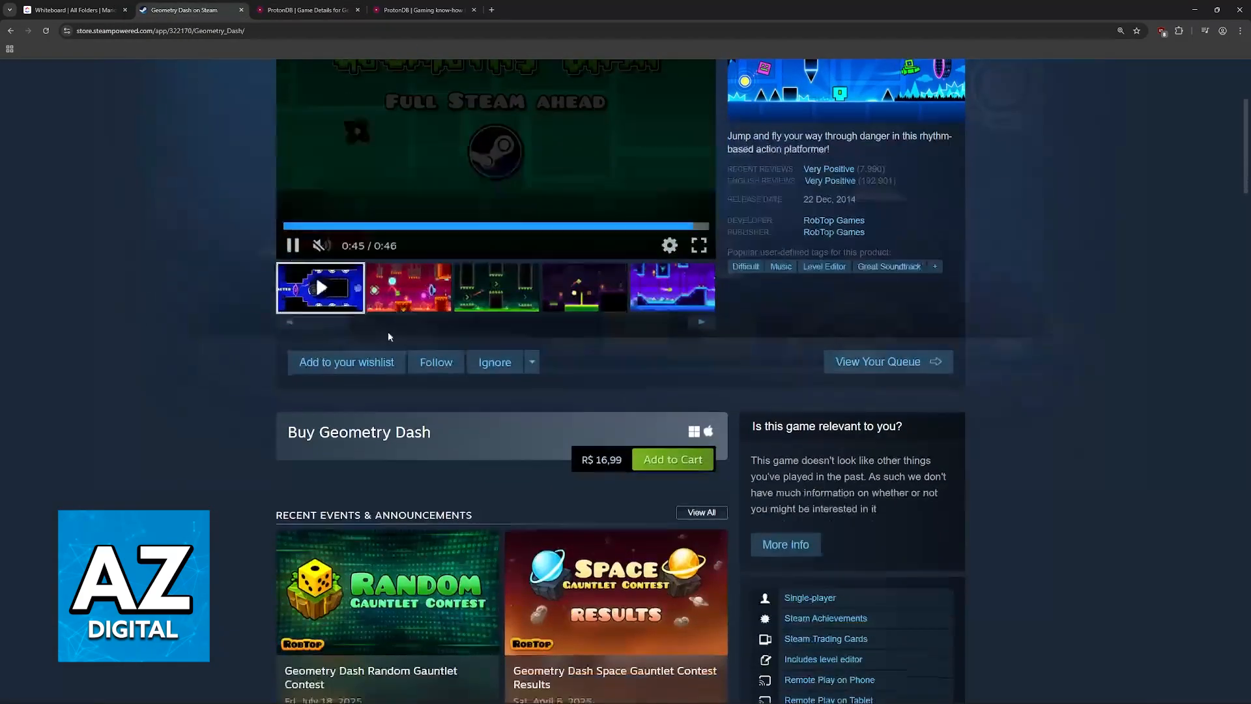
View the last gameplay screenshot, revisit ProtonDB, then move to the subscriber watch-time slide
scroll(up, 3)
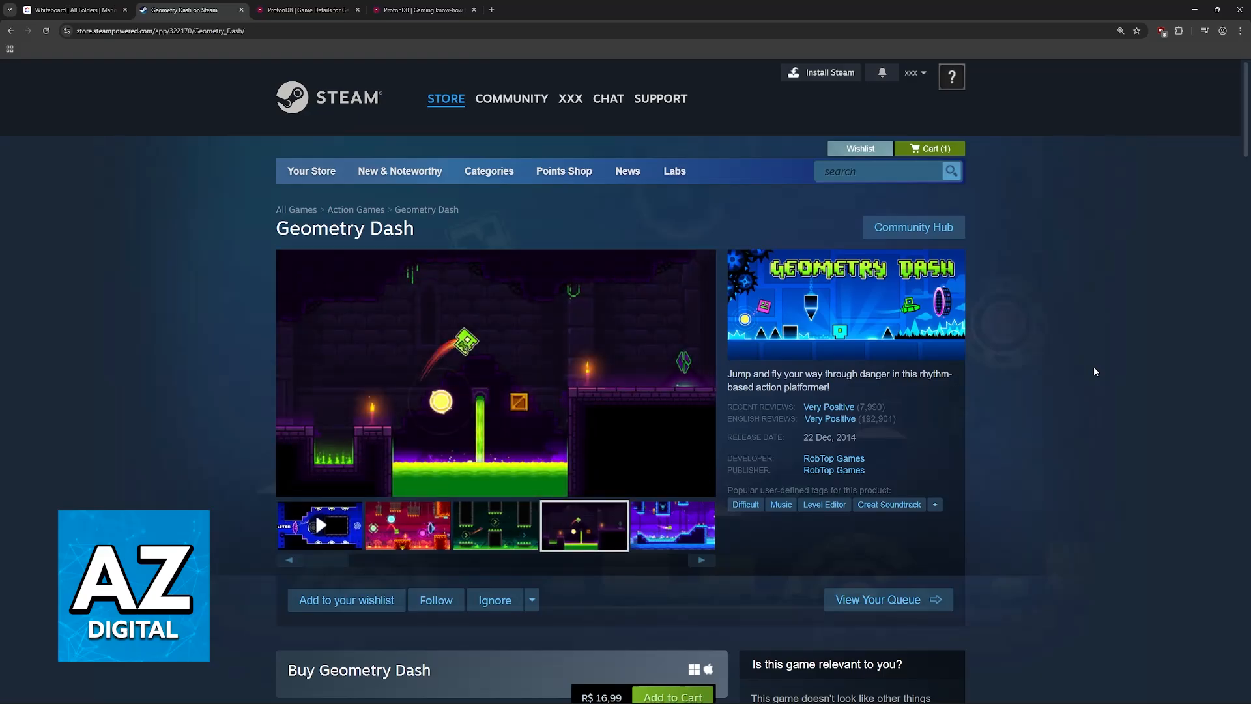
click(672, 525)
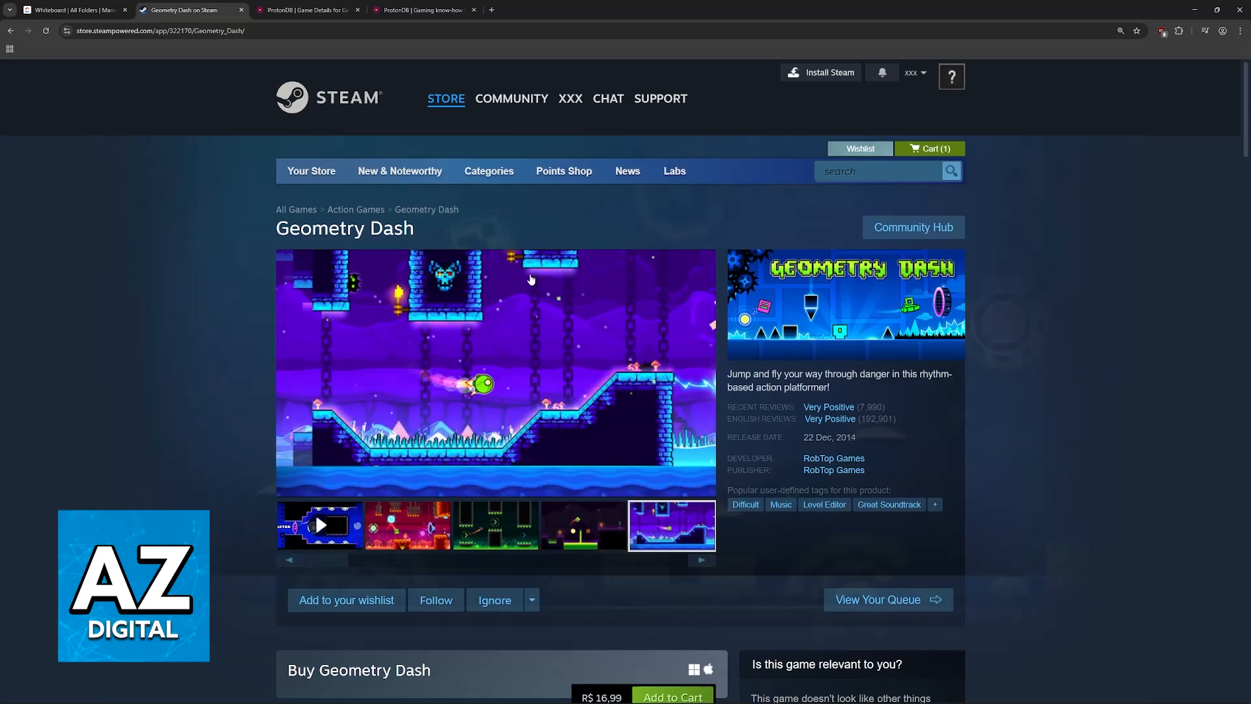
click(307, 10)
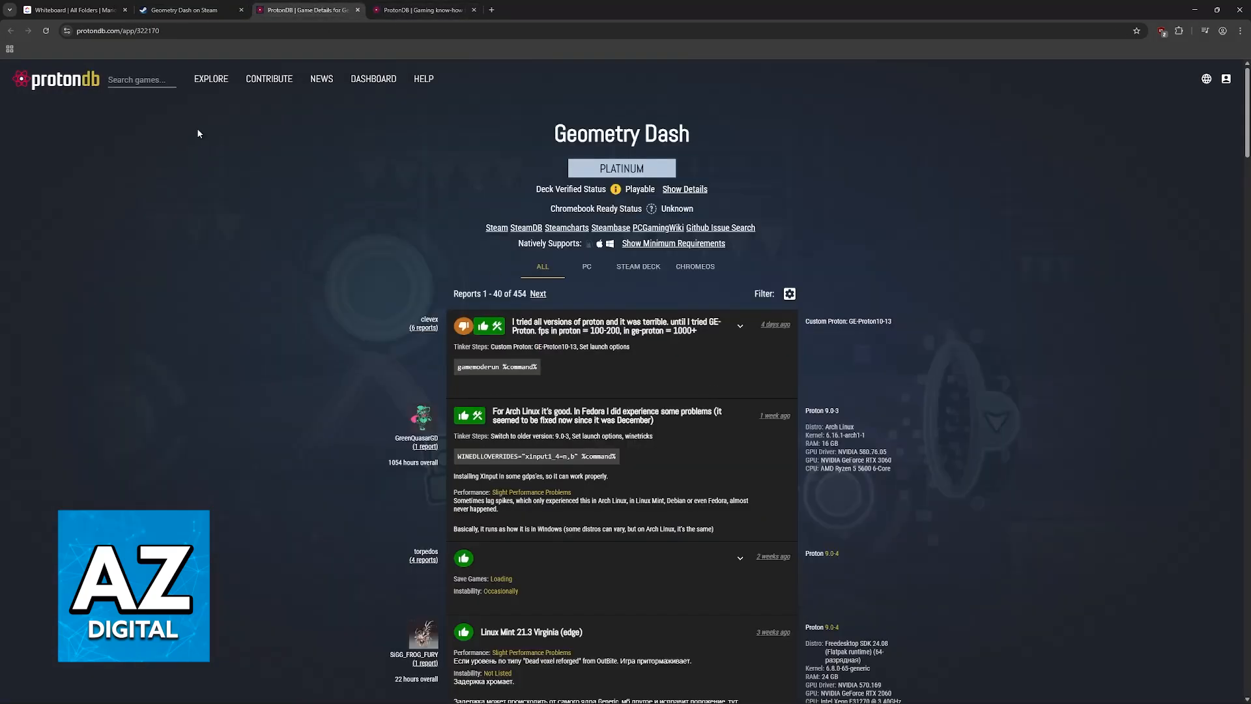
click(72, 9)
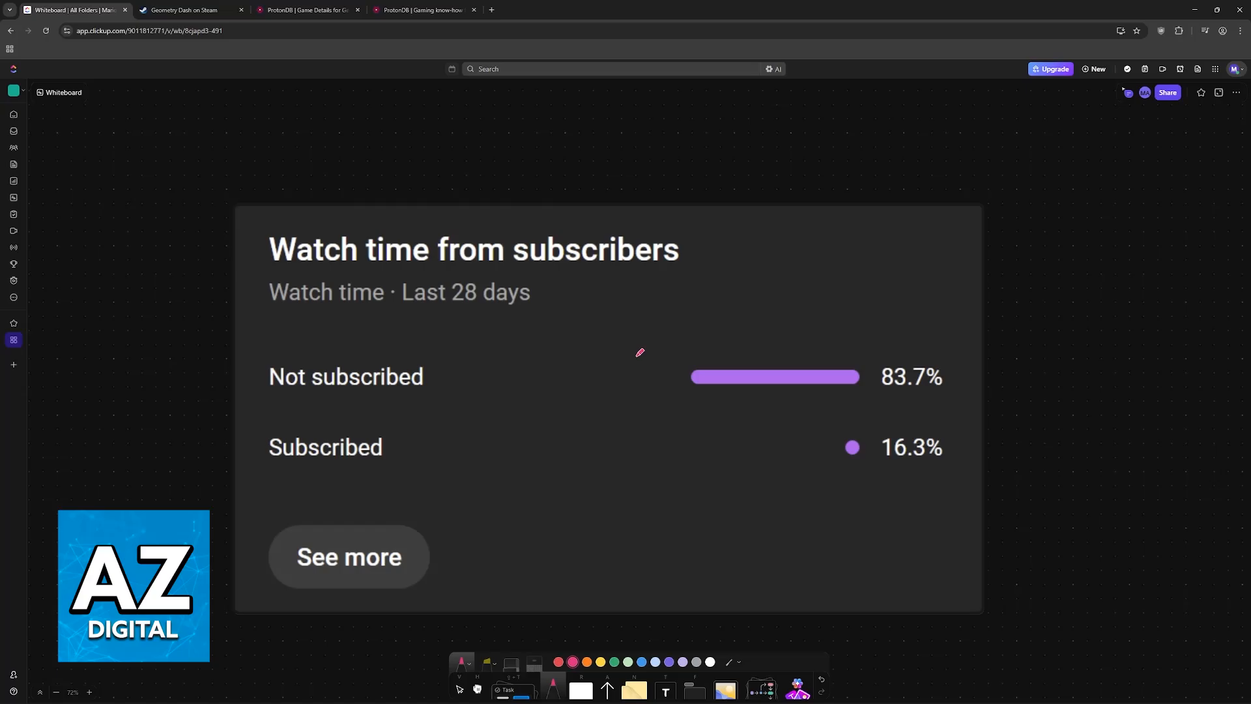